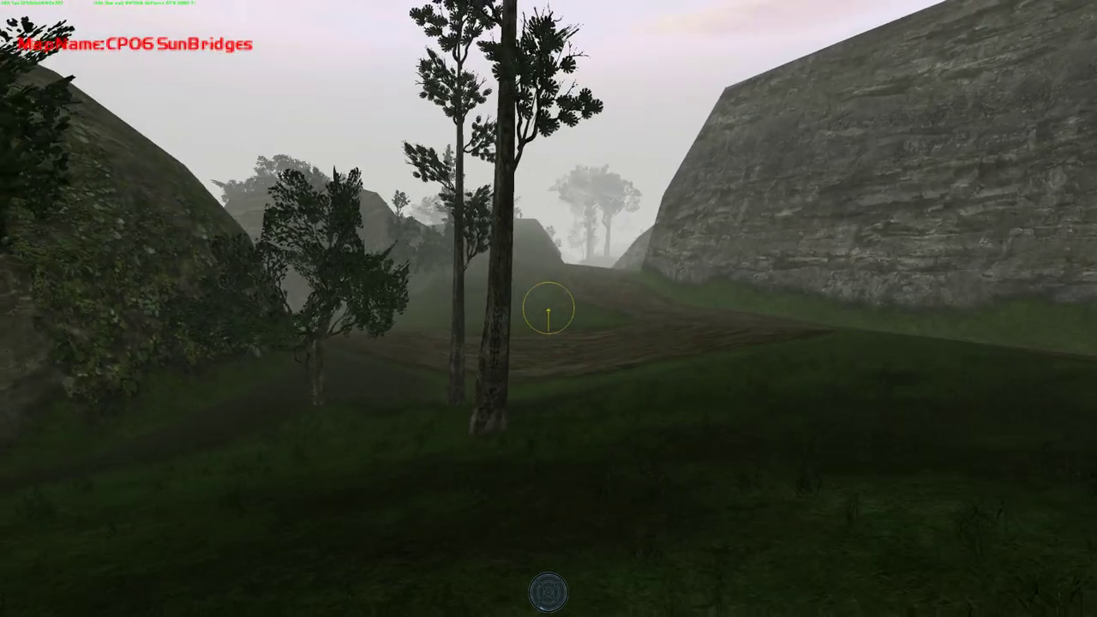
mouse_move(548, 309)
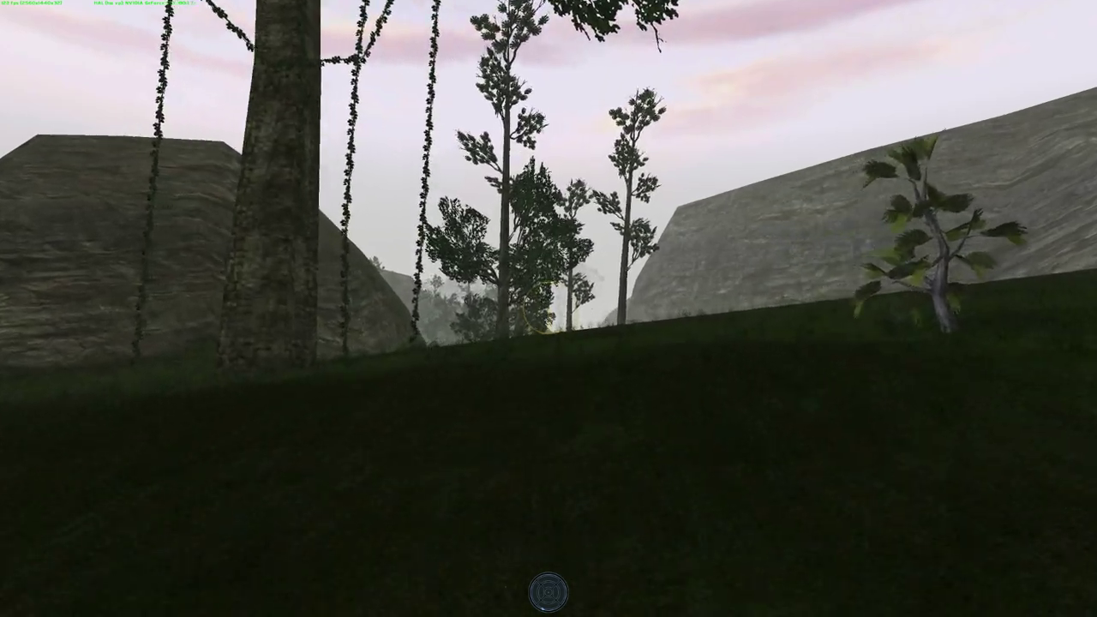
mouse_move(549, 309)
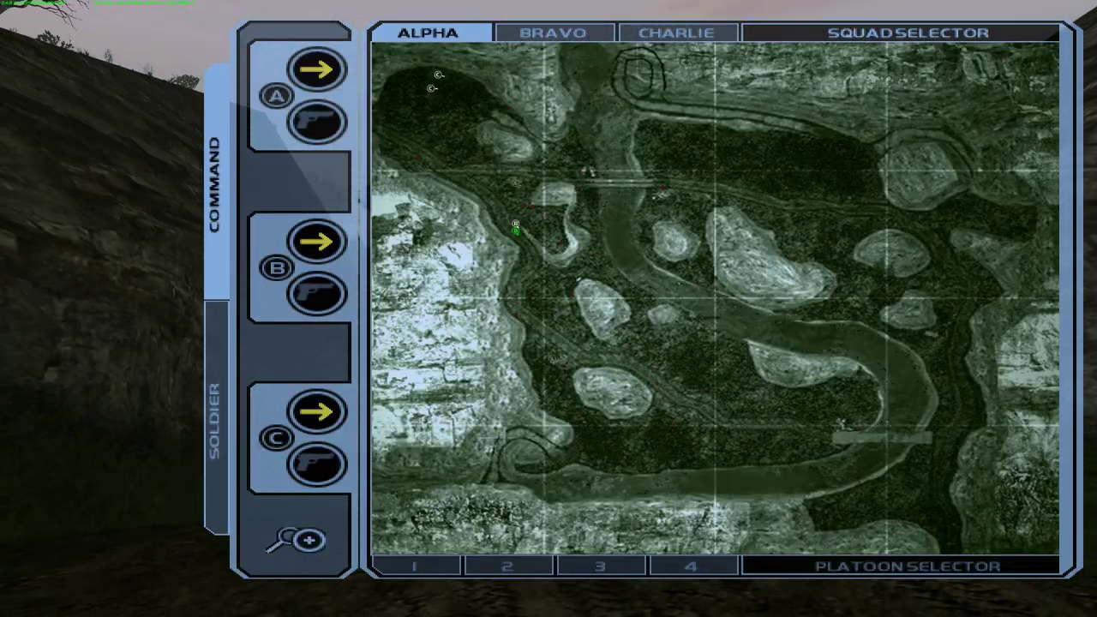
- Select the Charlie squad in the command map's Squad Selector
click(677, 31)
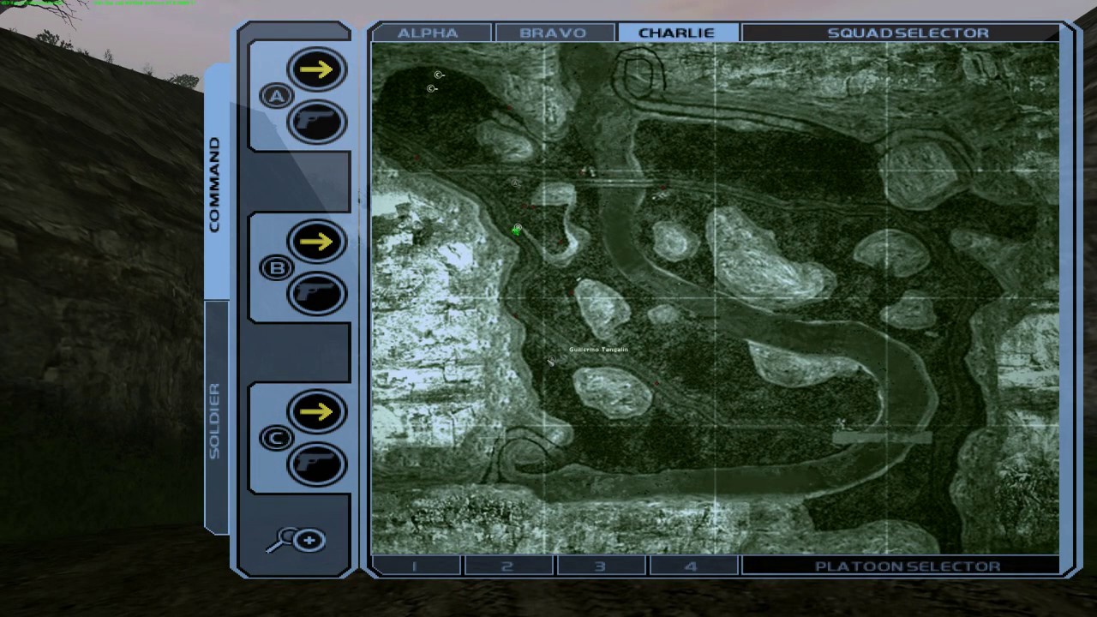